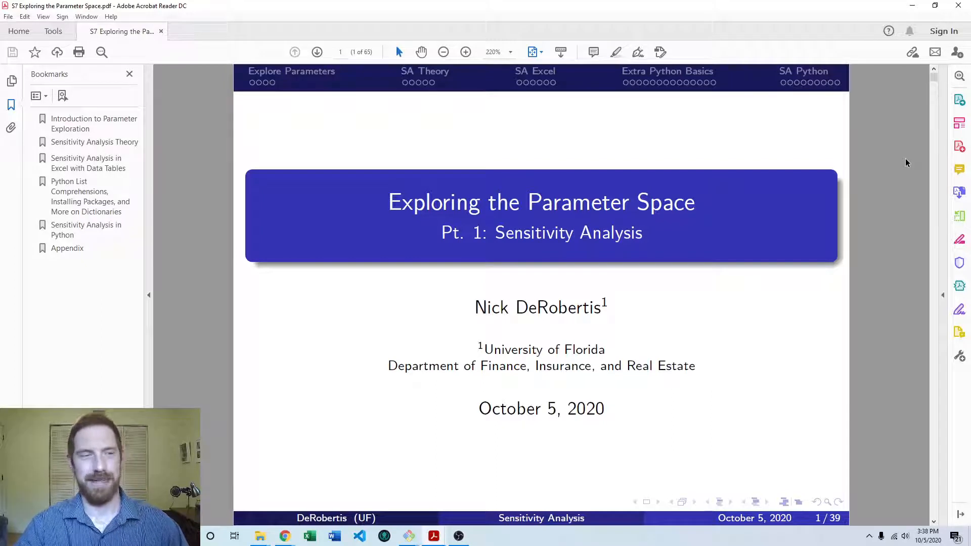
# - Advance past the table of contents to the Moving from a Static Model slide and reveal its second bullet
pyautogui.click(317, 51)
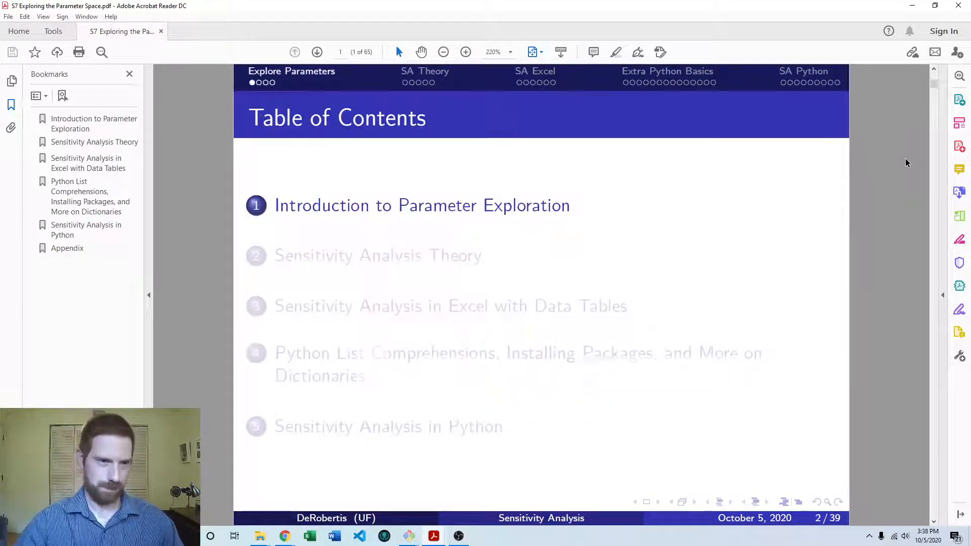
pyautogui.click(316, 51)
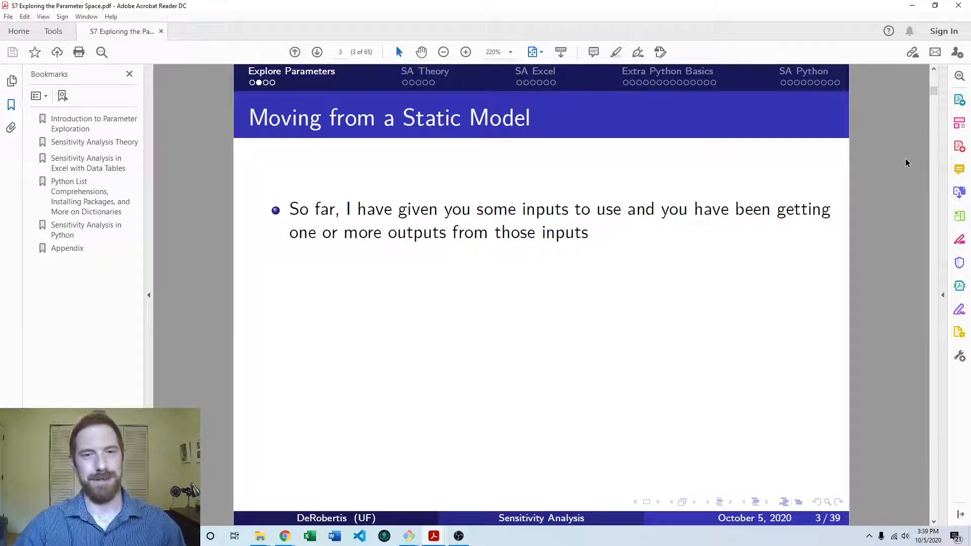
pyautogui.press('right')
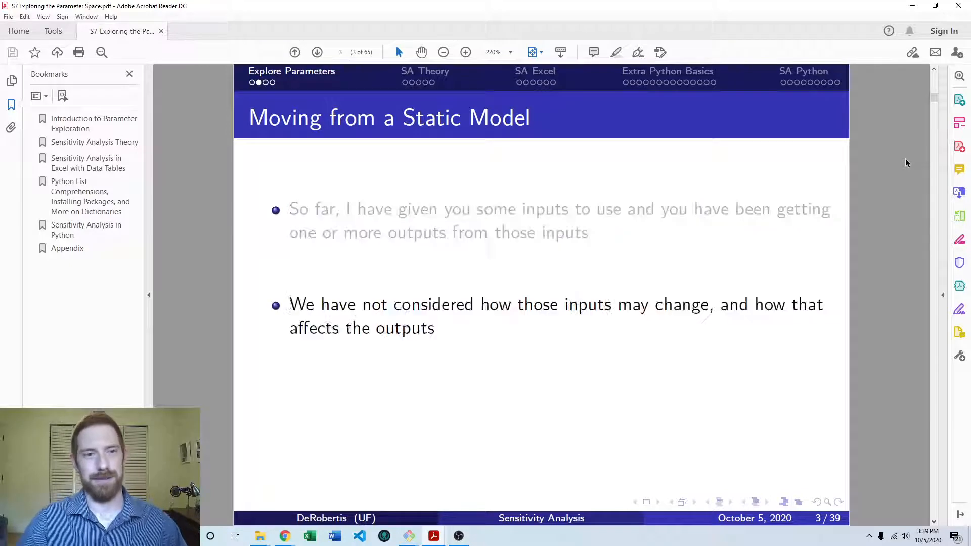
# - Reveal the third bullet, on building a model versus doing a calculation
pyautogui.click(317, 51)
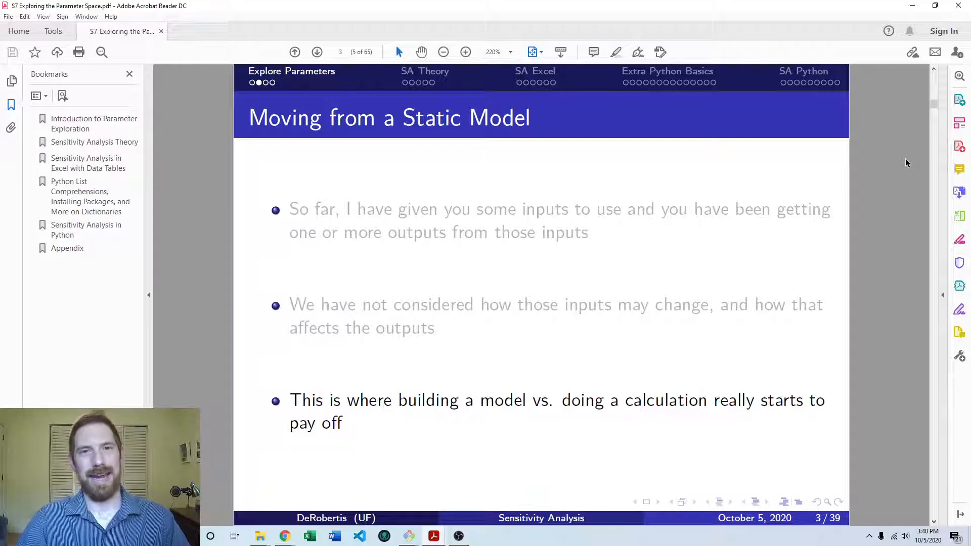
# - Advance past the inputs-to-visualization diagram slide to the first bullet of Methods of Parameter Exploration
pyautogui.click(317, 52)
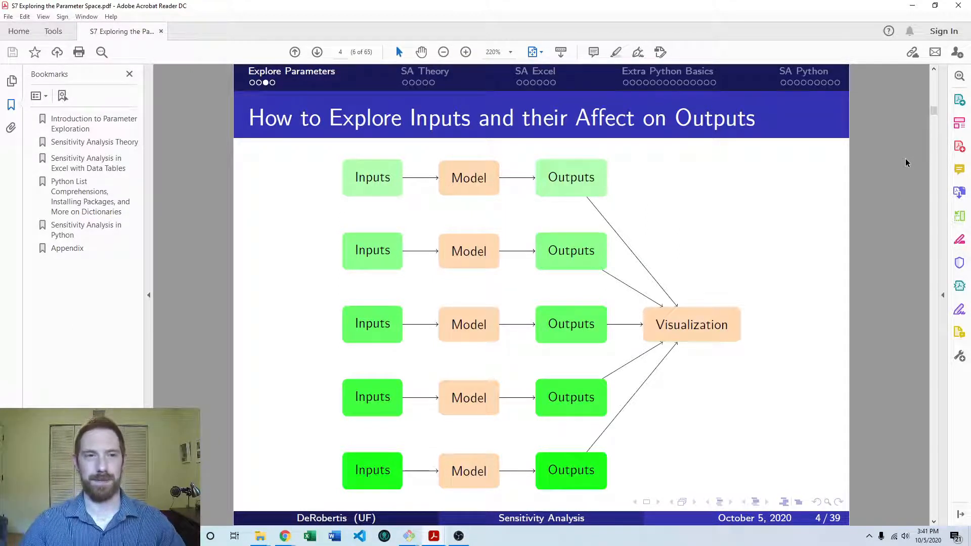
pyautogui.click(316, 51)
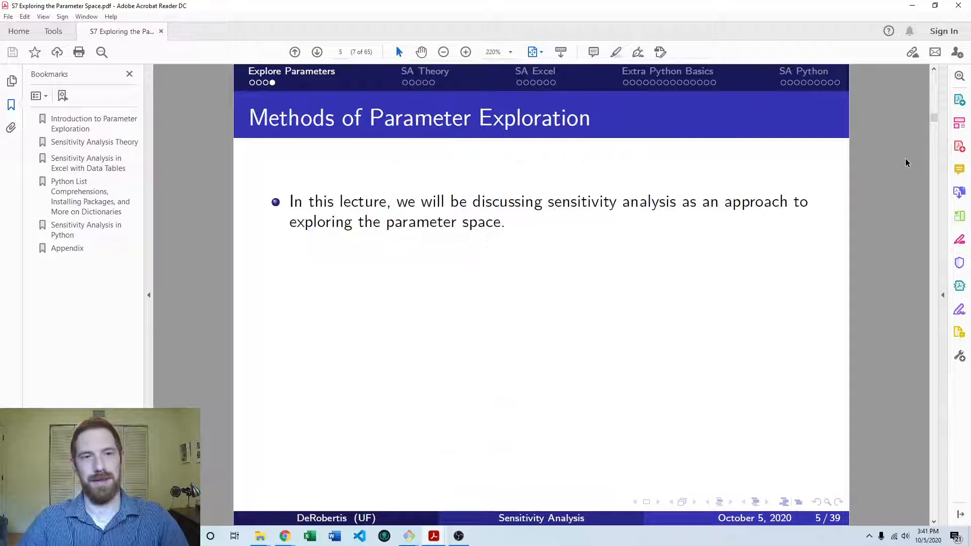